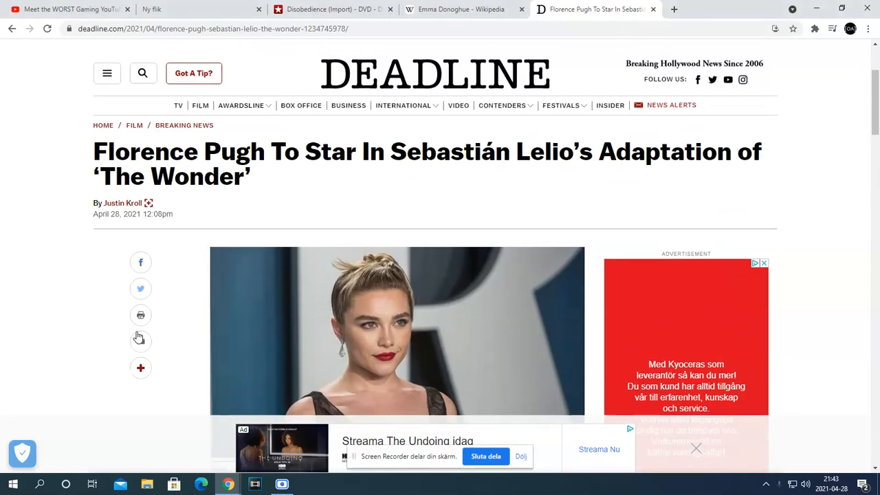
# Step: Scroll past the headline photo to the EXCLUSIVE paragraph about Pugh starring in The Wonder
pyautogui.scroll(-3)
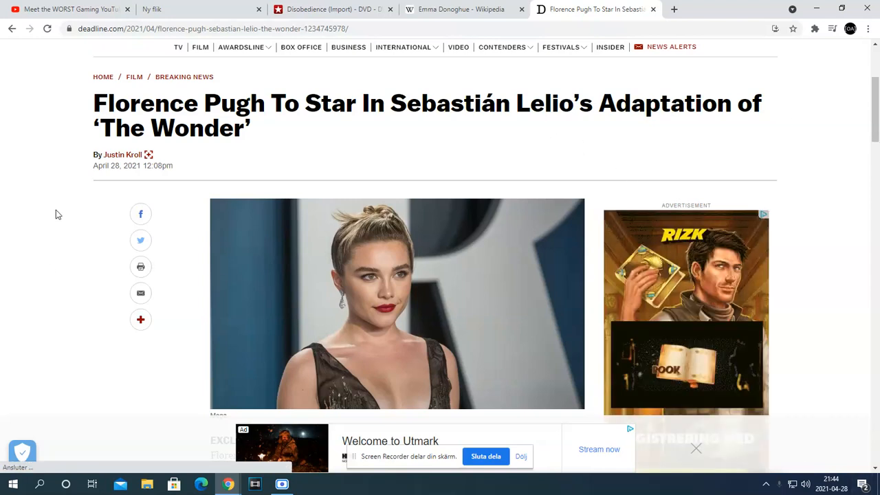
pyautogui.moveTo(862, 257)
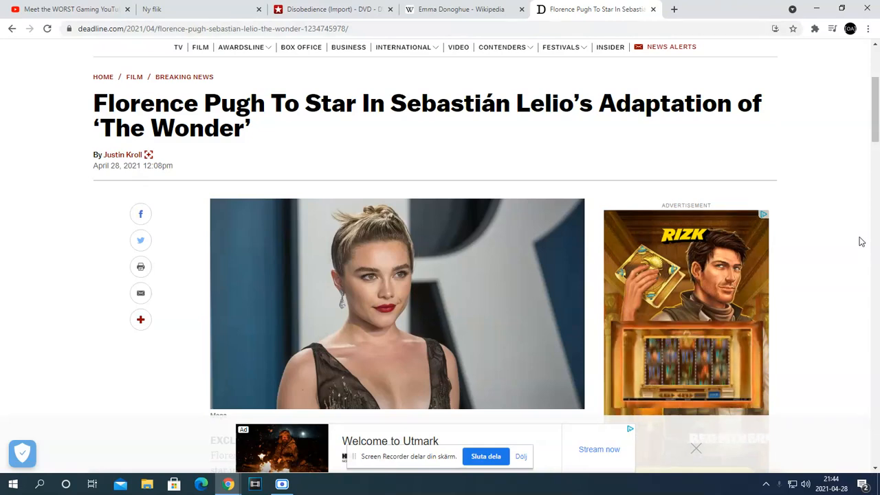
pyautogui.scroll(-3)
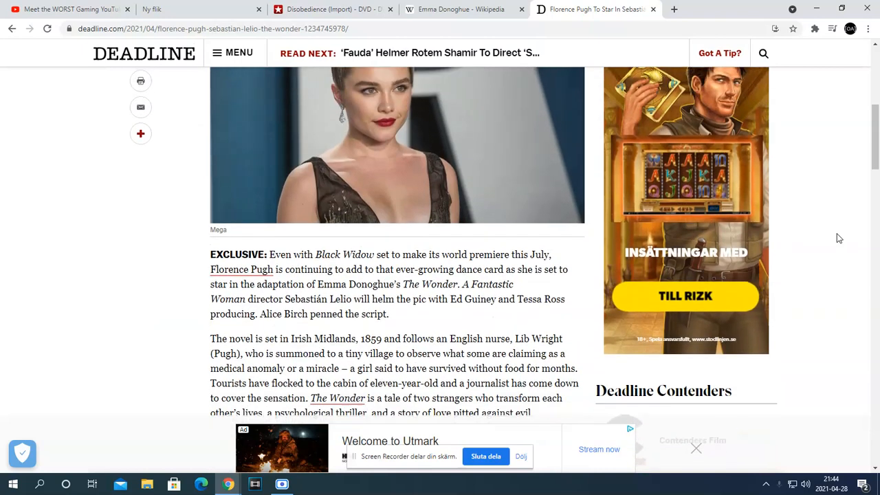
pyautogui.scroll(-3)
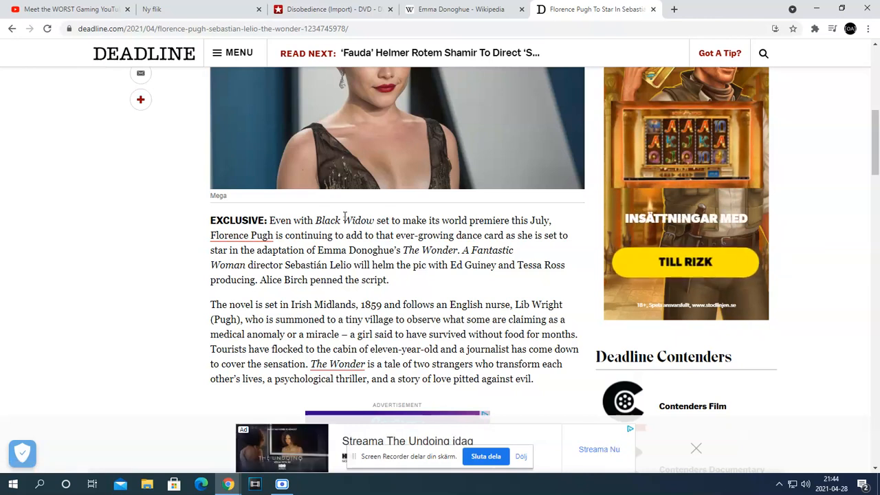
pyautogui.moveTo(426, 285)
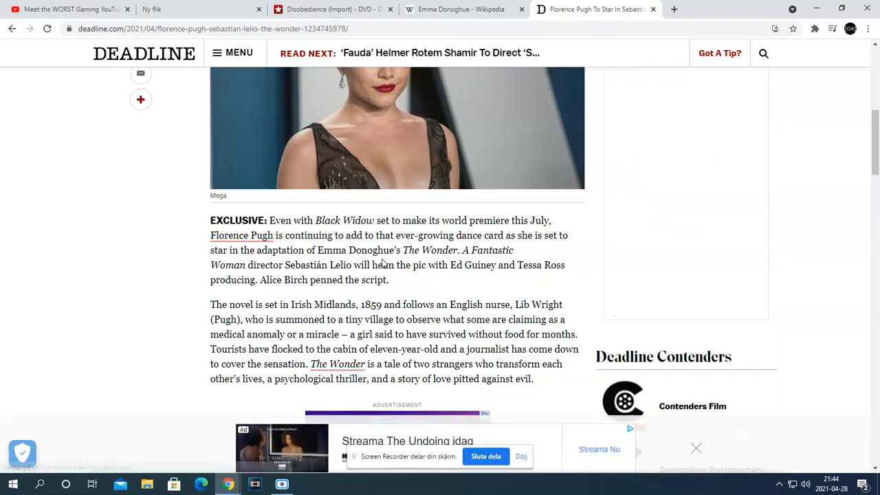
pyautogui.moveTo(3, 287)
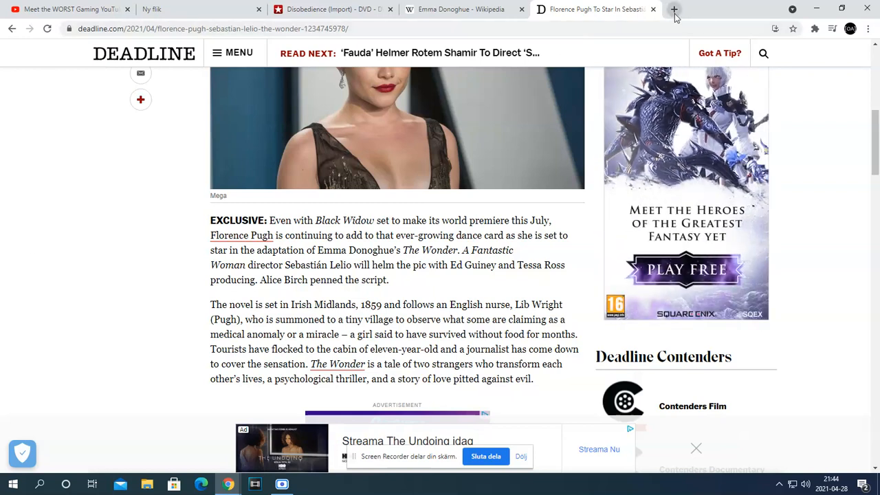
pyautogui.moveTo(674, 9)
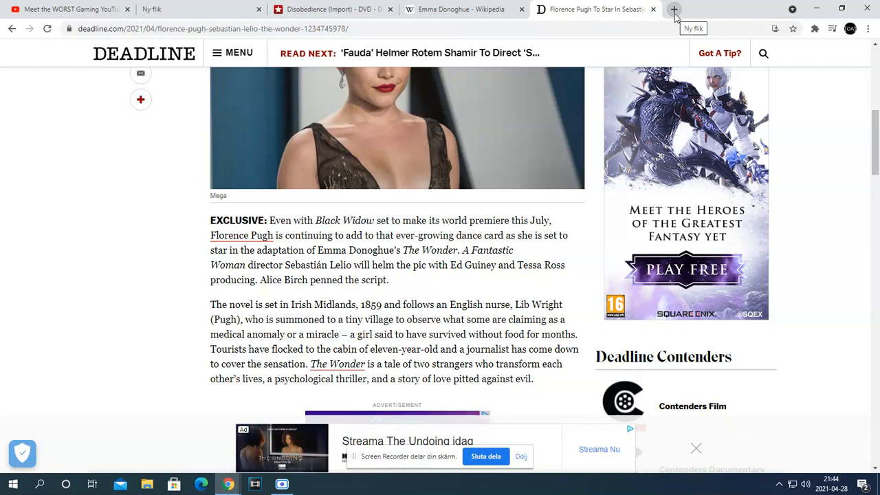
# Step: Search Google for 'room' in a new tab, then switch back to the Deadline article
pyautogui.click(670, 8)
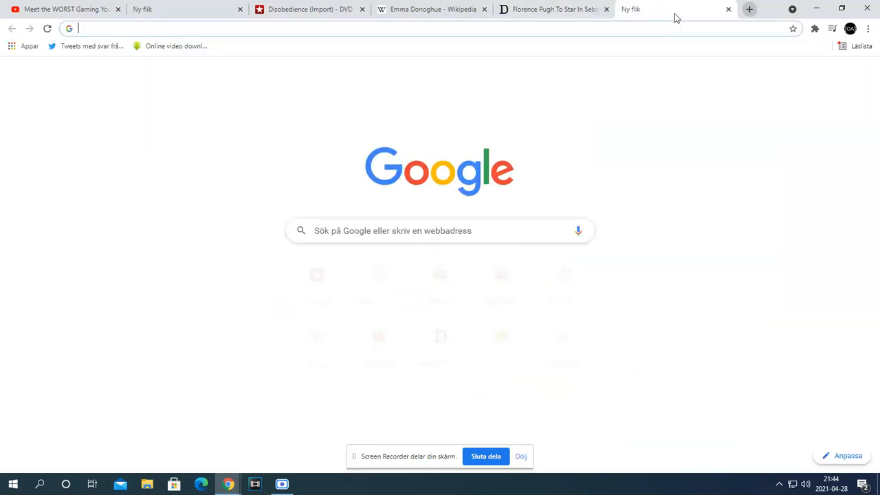
pyautogui.write('room 2015')
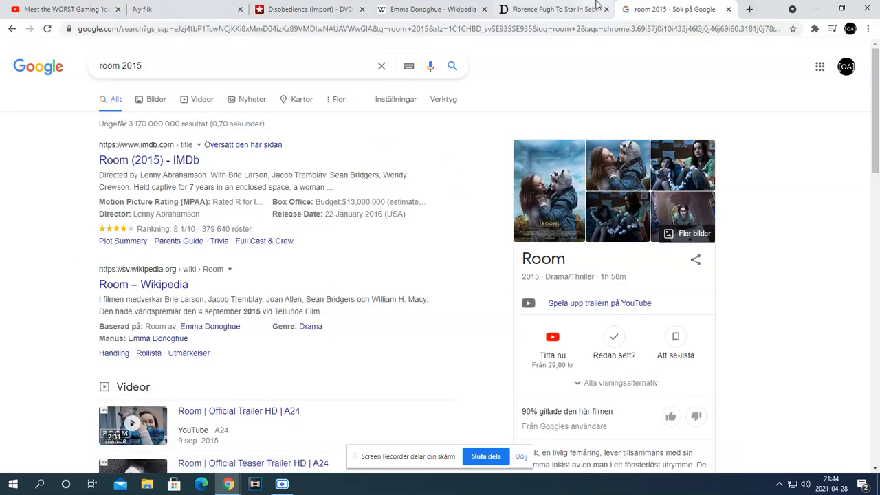
pyautogui.moveTo(581, 7)
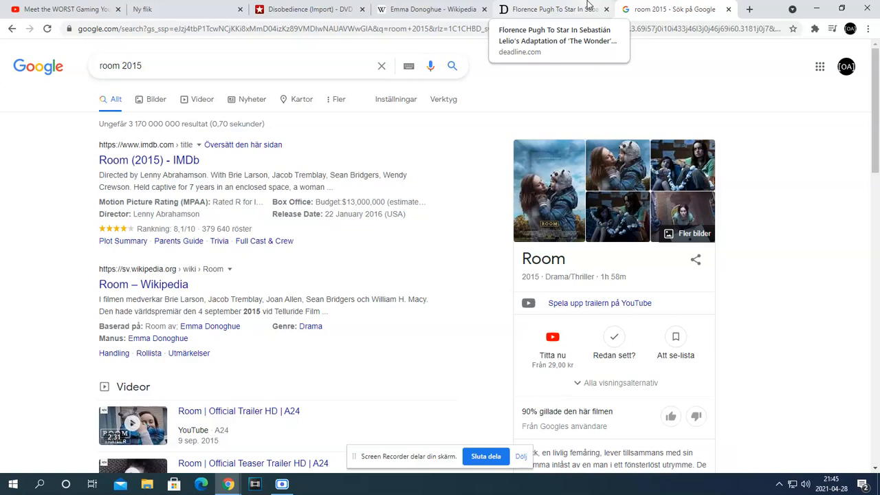
pyautogui.click(550, 10)
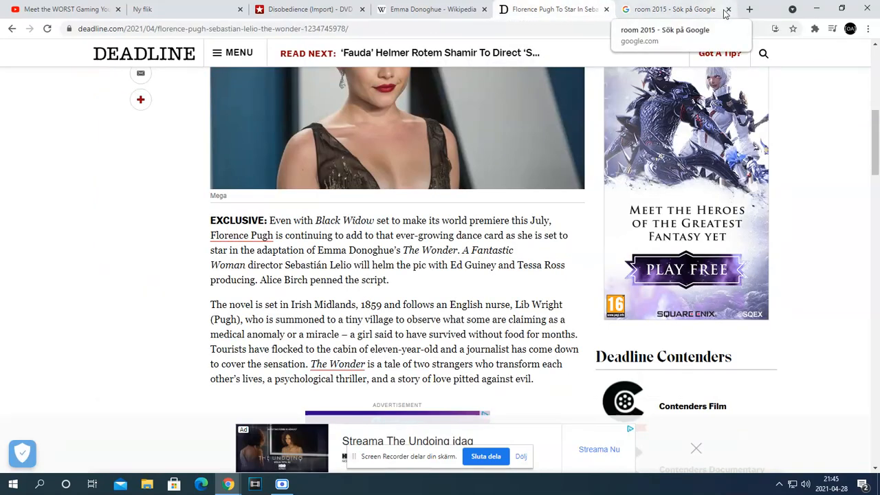
# Step: Close the Google search tab for Room
pyautogui.click(736, 9)
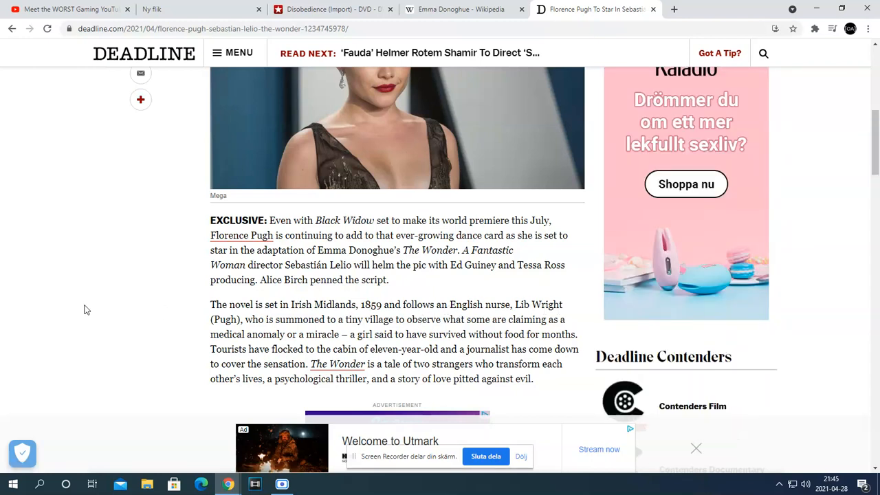
pyautogui.moveTo(345, 335)
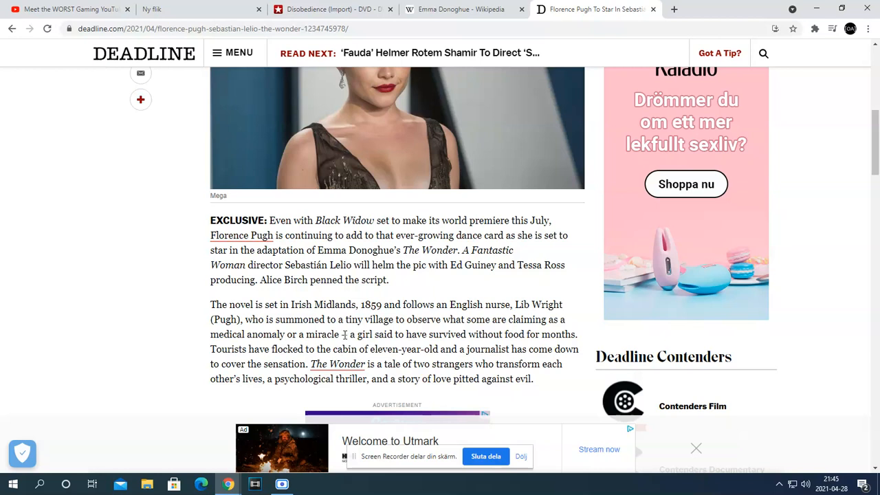
pyautogui.moveTo(440, 333)
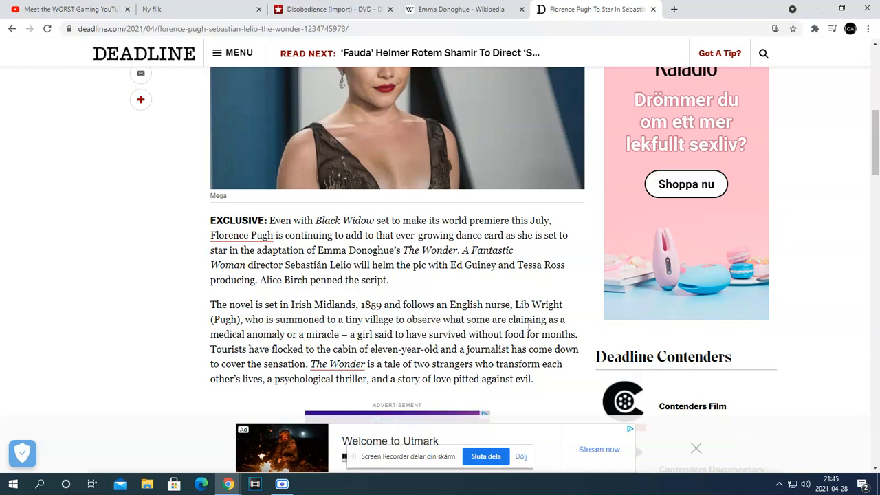
pyautogui.moveTo(309, 337)
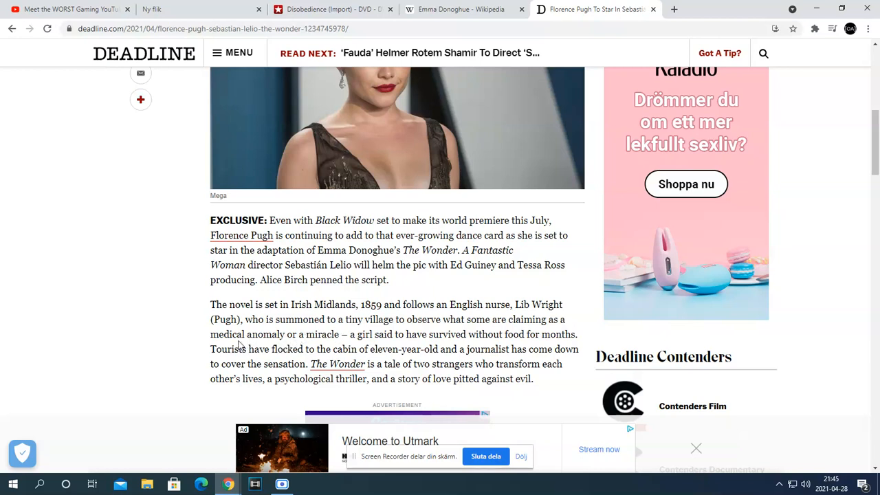
pyautogui.moveTo(270, 344)
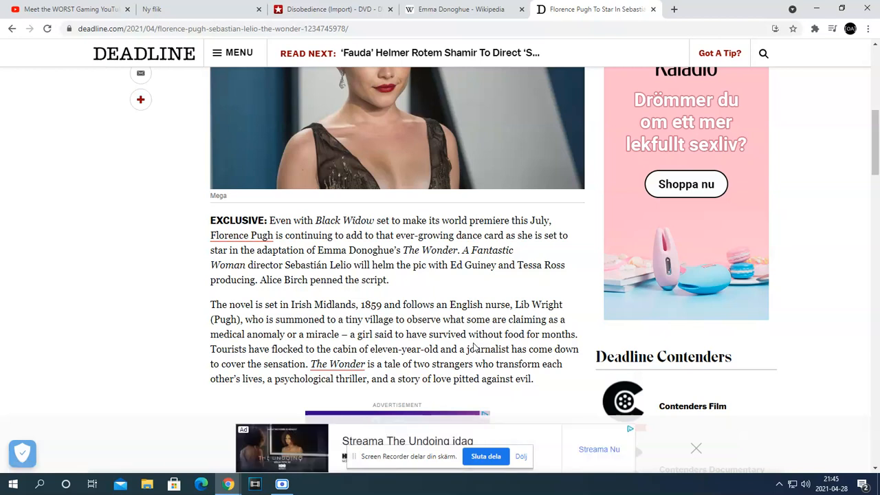
pyautogui.moveTo(306, 363)
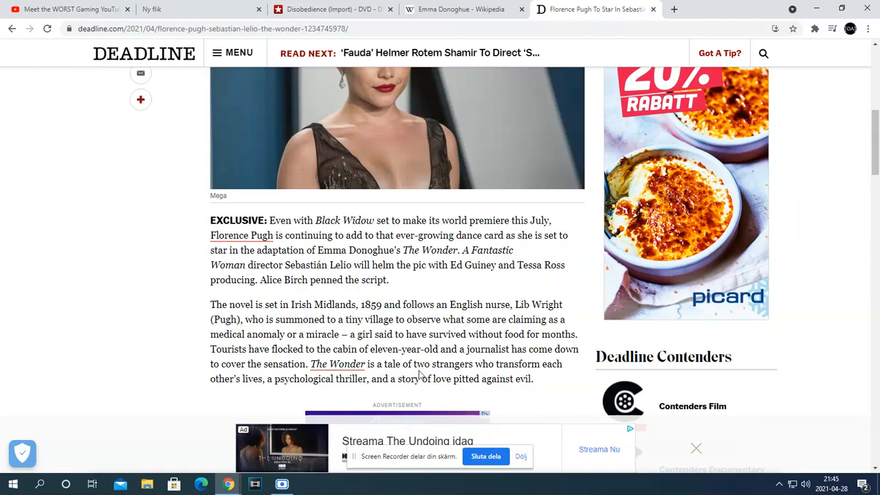
pyautogui.moveTo(308, 391)
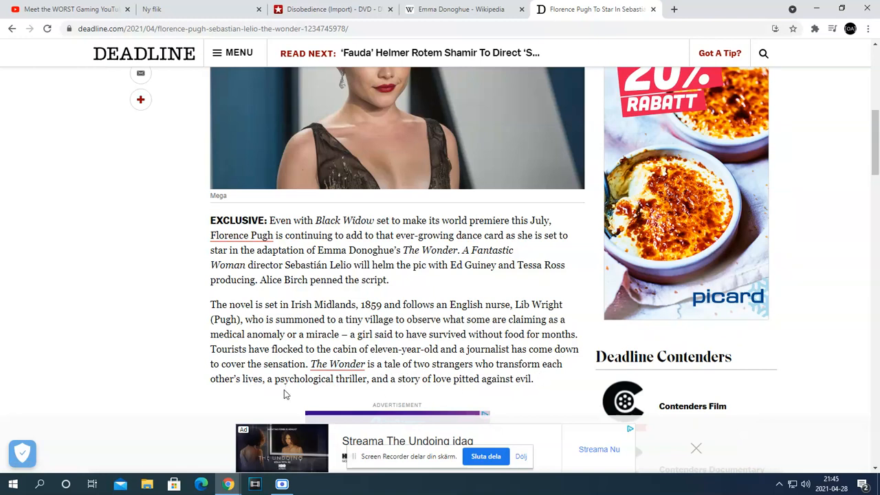
pyautogui.moveTo(357, 394)
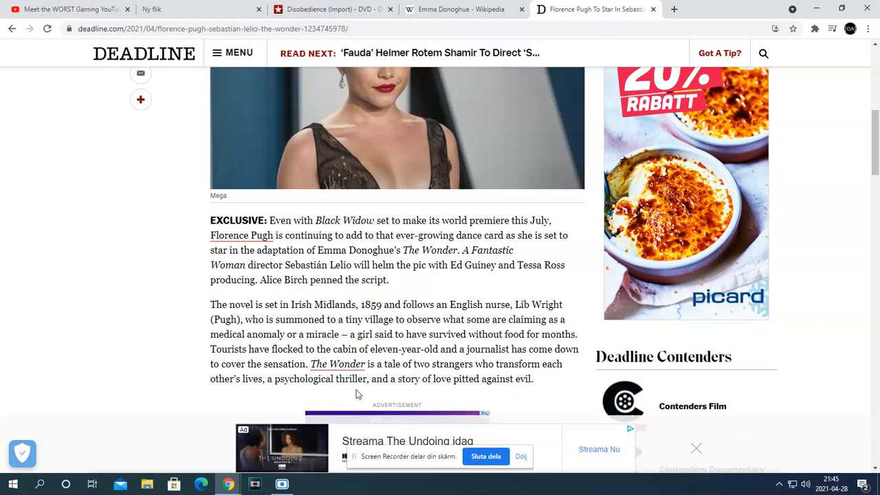
pyautogui.moveTo(506, 398)
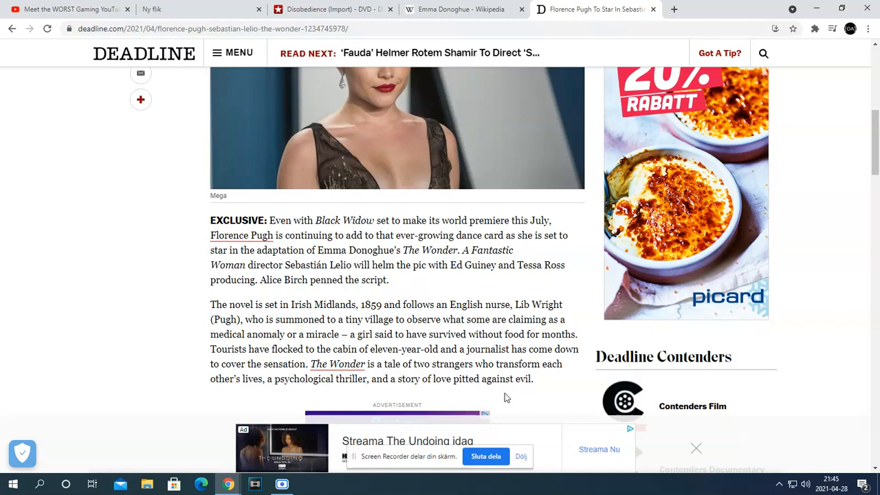
pyautogui.moveTo(41, 262)
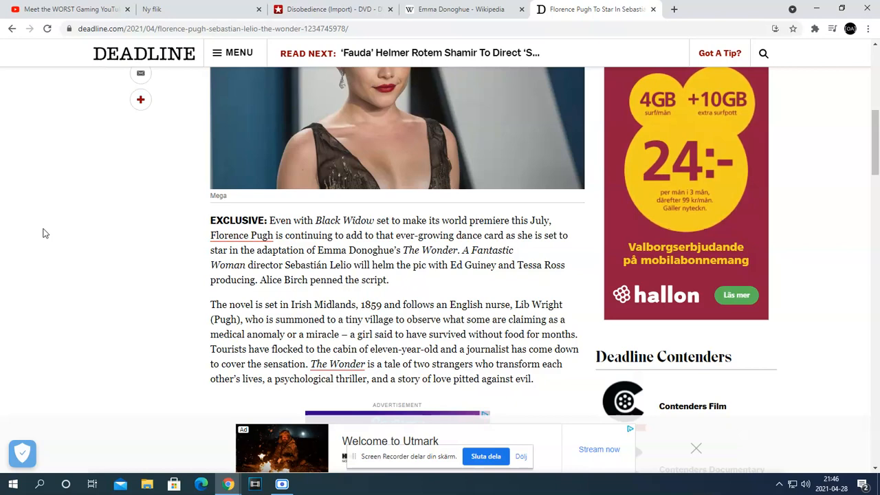
# Step: Scroll down to the paragraphs on production in Ireland and Pugh's upcoming films
pyautogui.scroll(3)
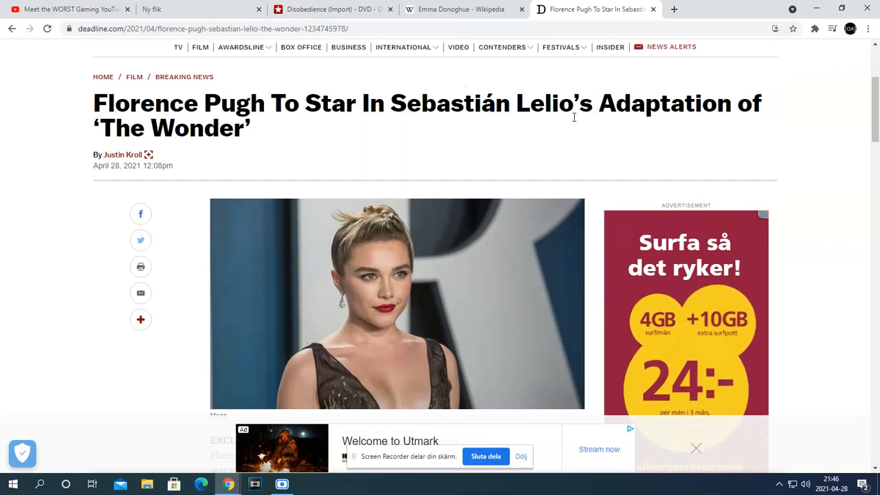
pyautogui.scroll(-3)
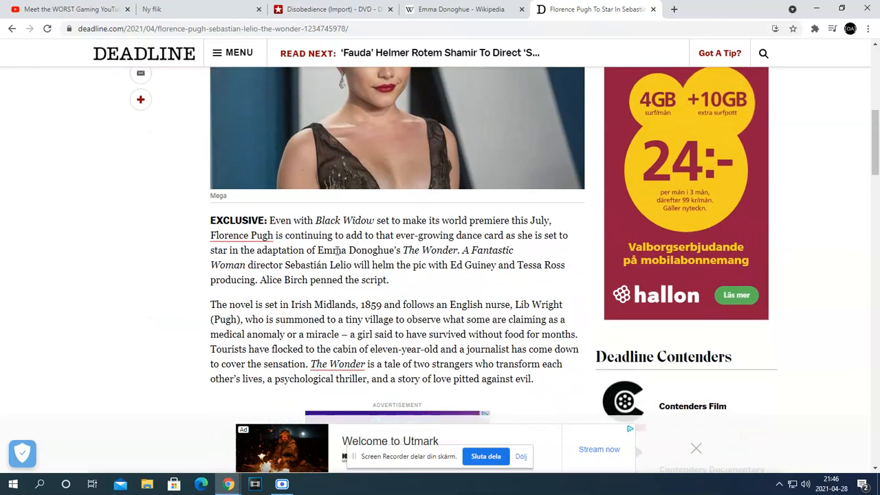
pyautogui.moveTo(343, 256)
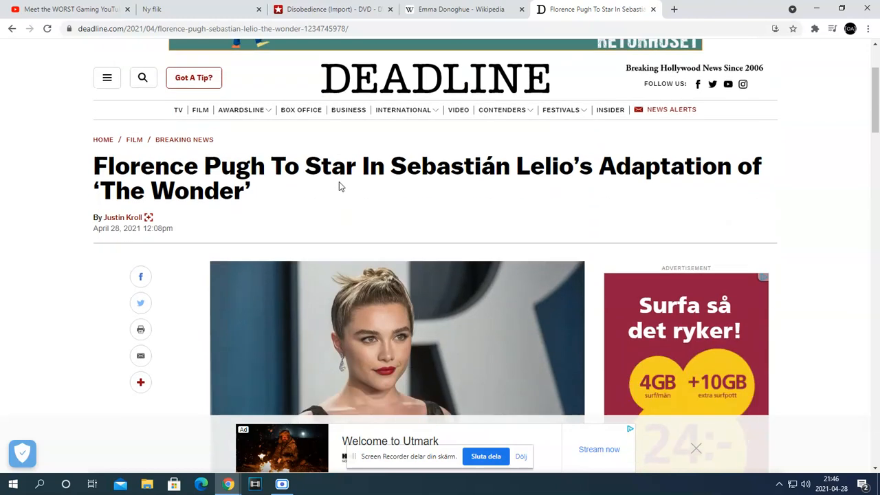
pyautogui.scroll(-3)
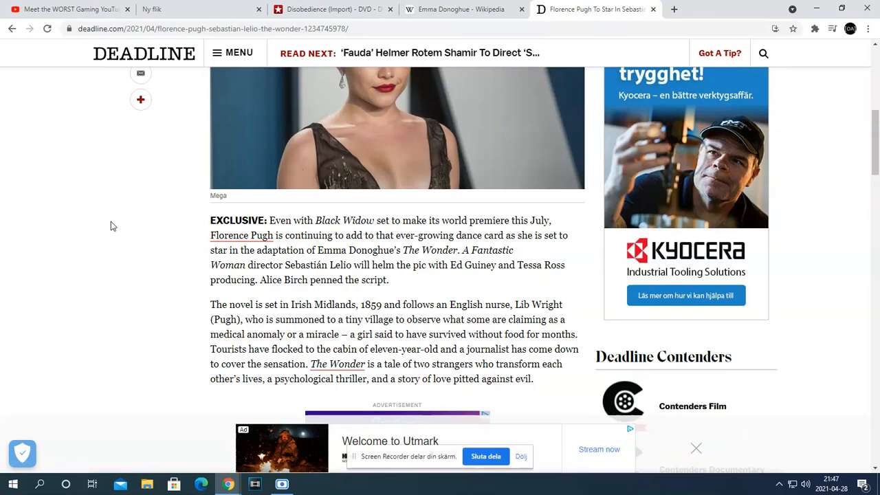
pyautogui.scroll(3)
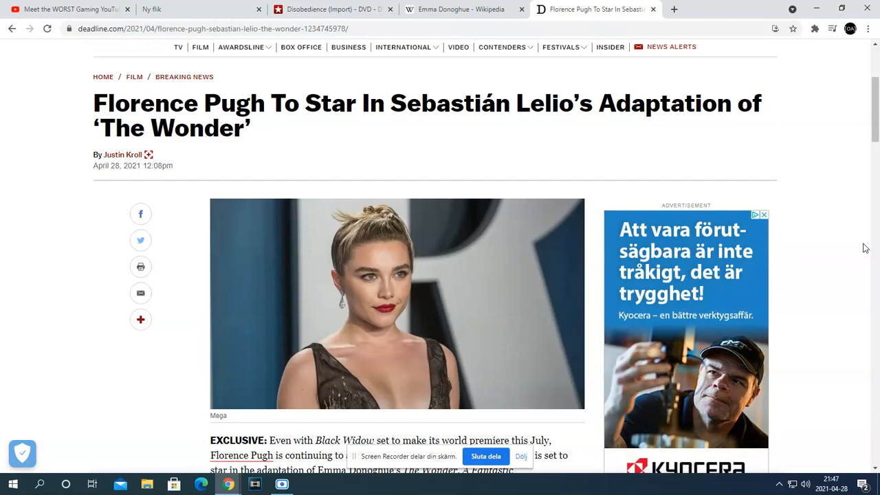
pyautogui.scroll(-3)
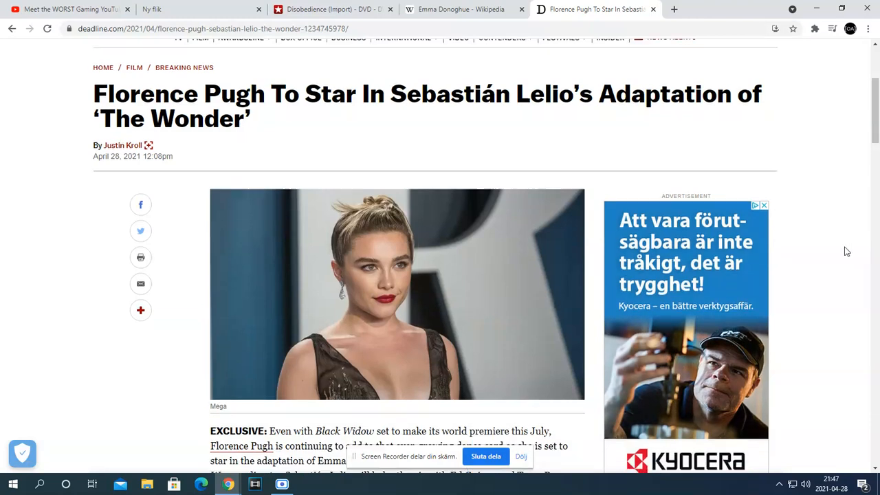
pyautogui.scroll(-3)
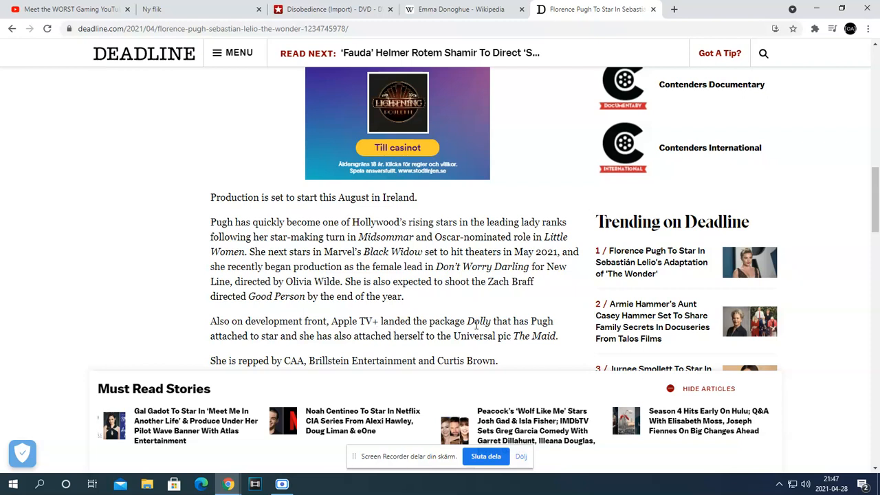
pyautogui.moveTo(517, 349)
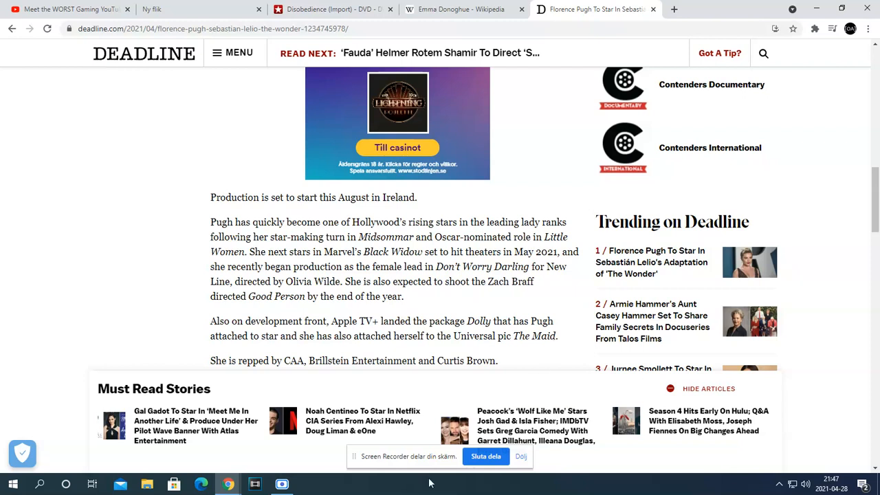
# Step: Scroll up to the headline about Florence Pugh starring in 'The Wonder' and its photo
pyautogui.scroll(-3)
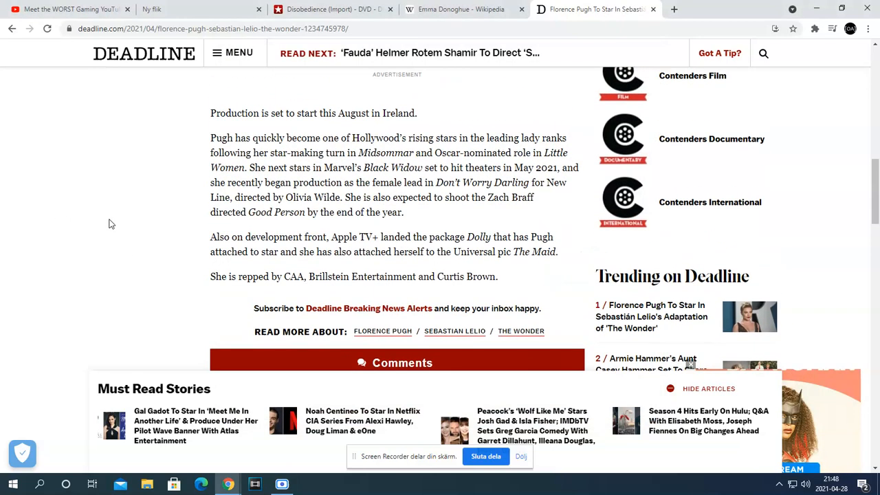
pyautogui.moveTo(510, 222)
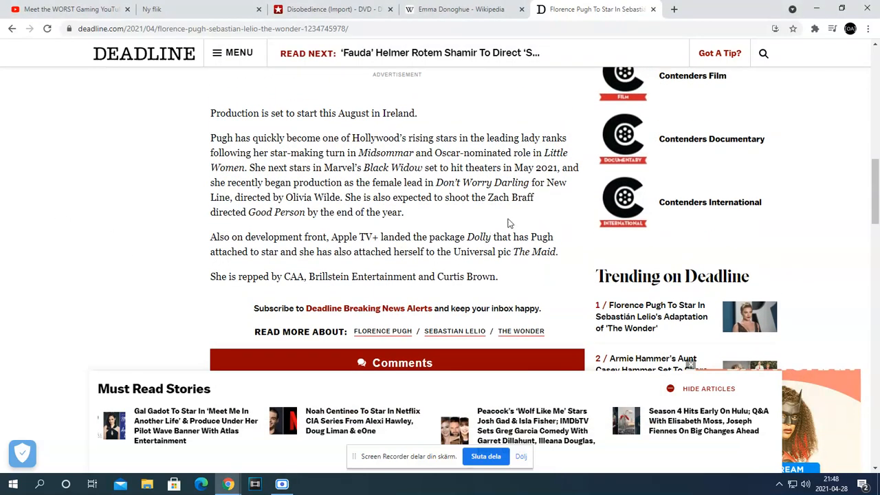
pyautogui.scroll(3)
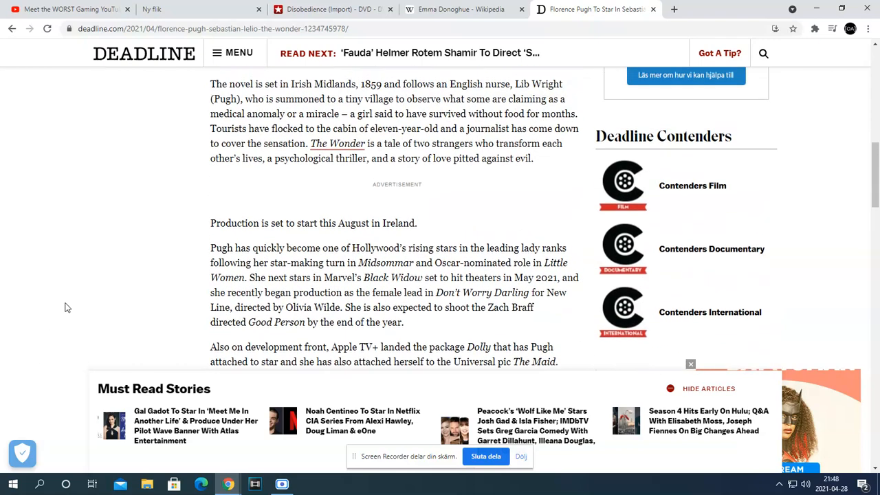
pyautogui.scroll(3)
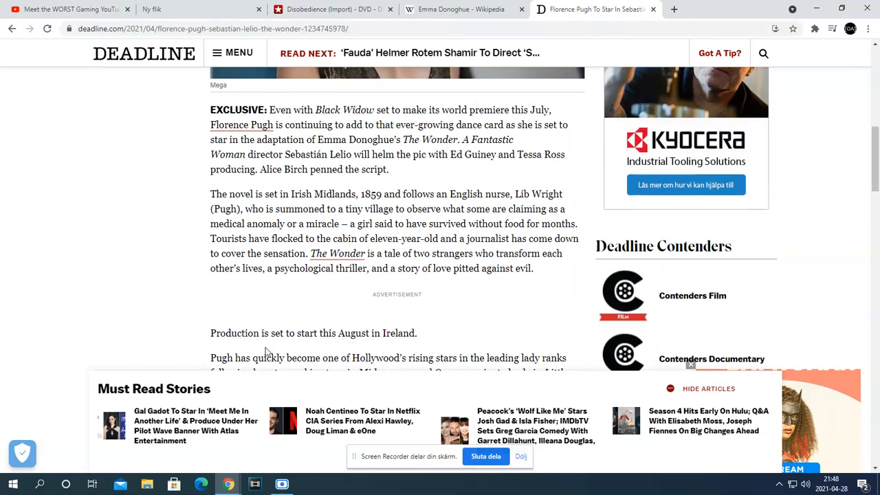
pyautogui.moveTo(367, 344)
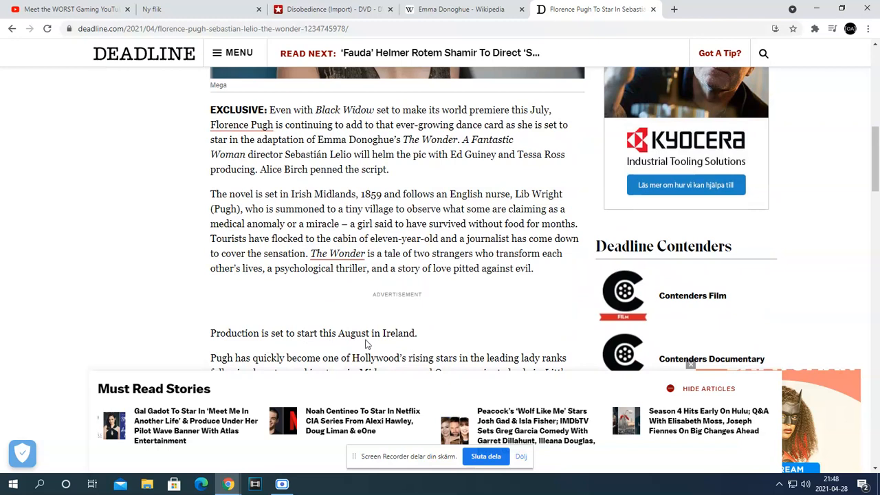
pyautogui.scroll(3)
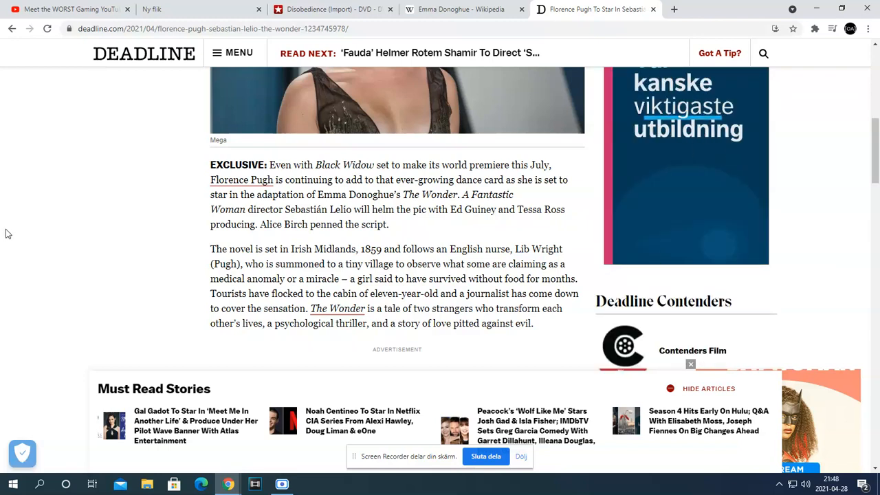
pyautogui.scroll(3)
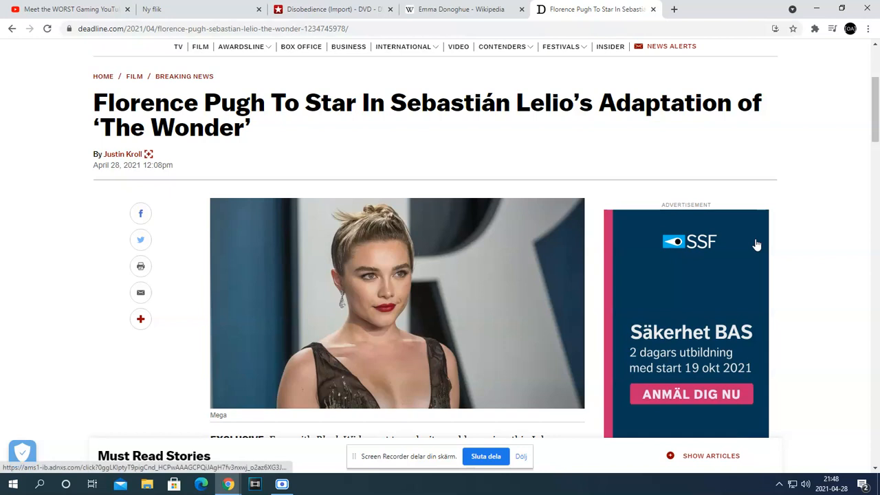
pyautogui.scroll(-3)
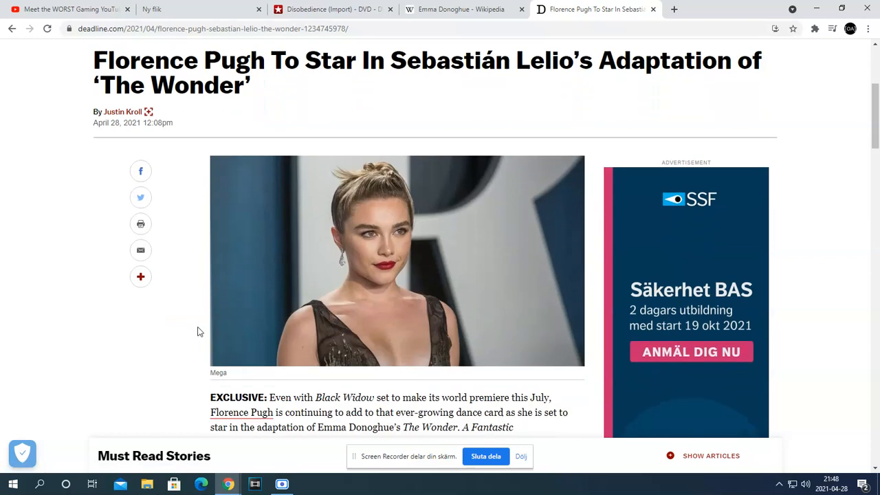
pyautogui.scroll(-3)
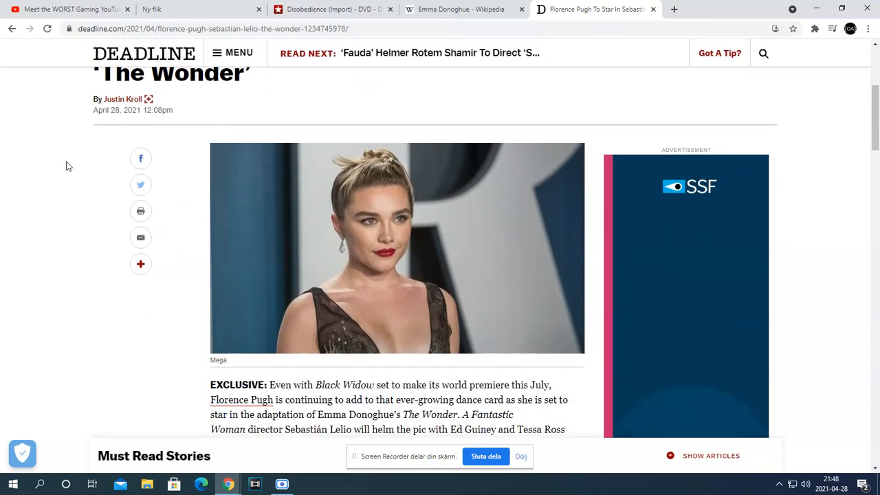
pyautogui.scroll(3)
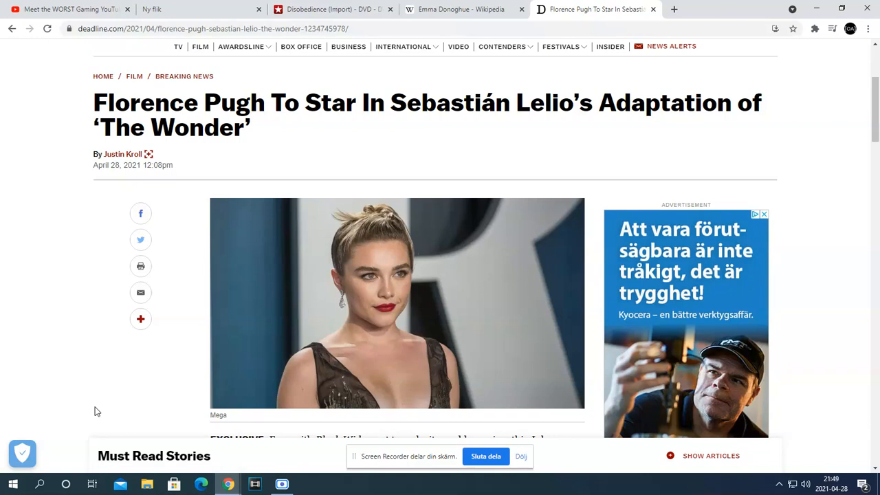
pyautogui.moveTo(90, 379)
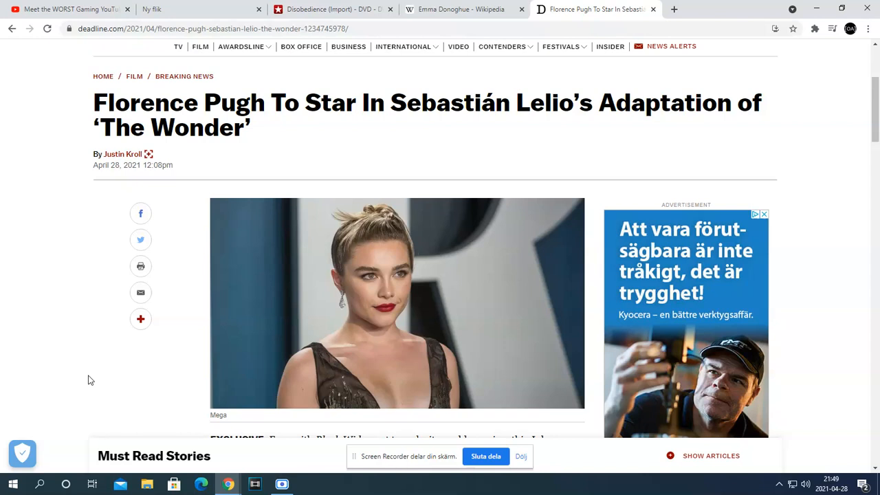
pyautogui.moveTo(74, 372)
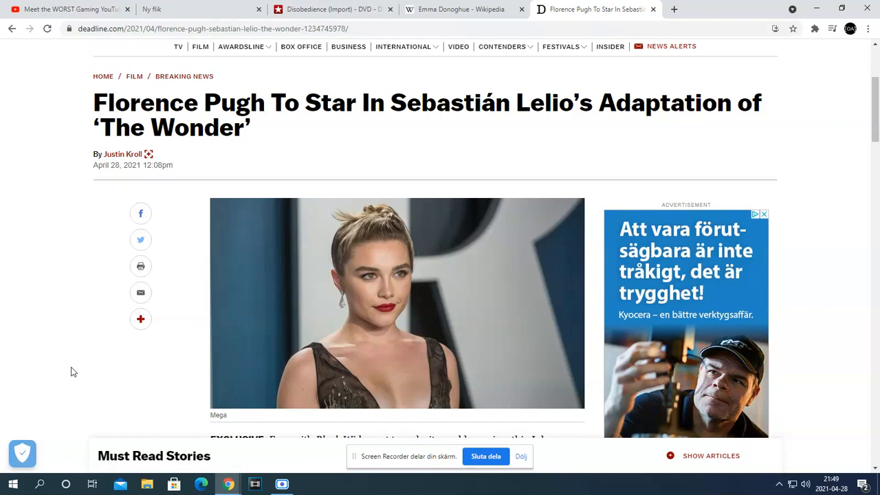
pyautogui.moveTo(623, 402)
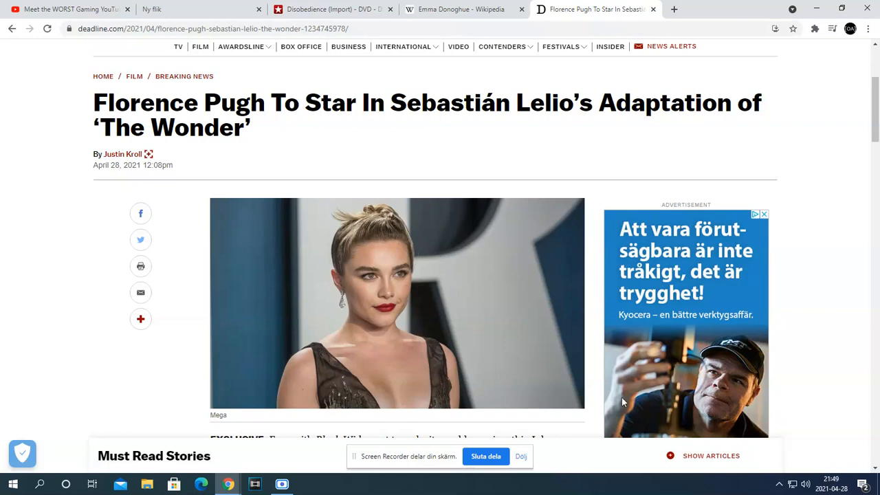